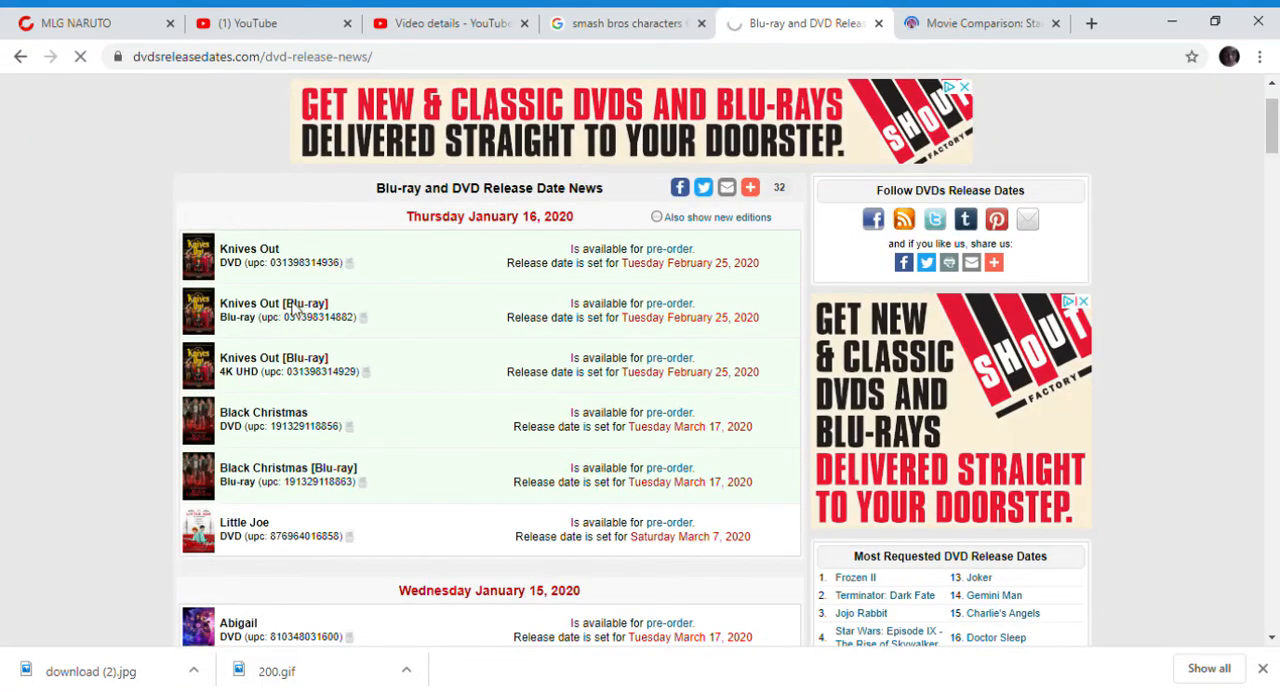
# Step: Open the Knives Out (2019) release date page from the news list
pyautogui.click(248, 248)
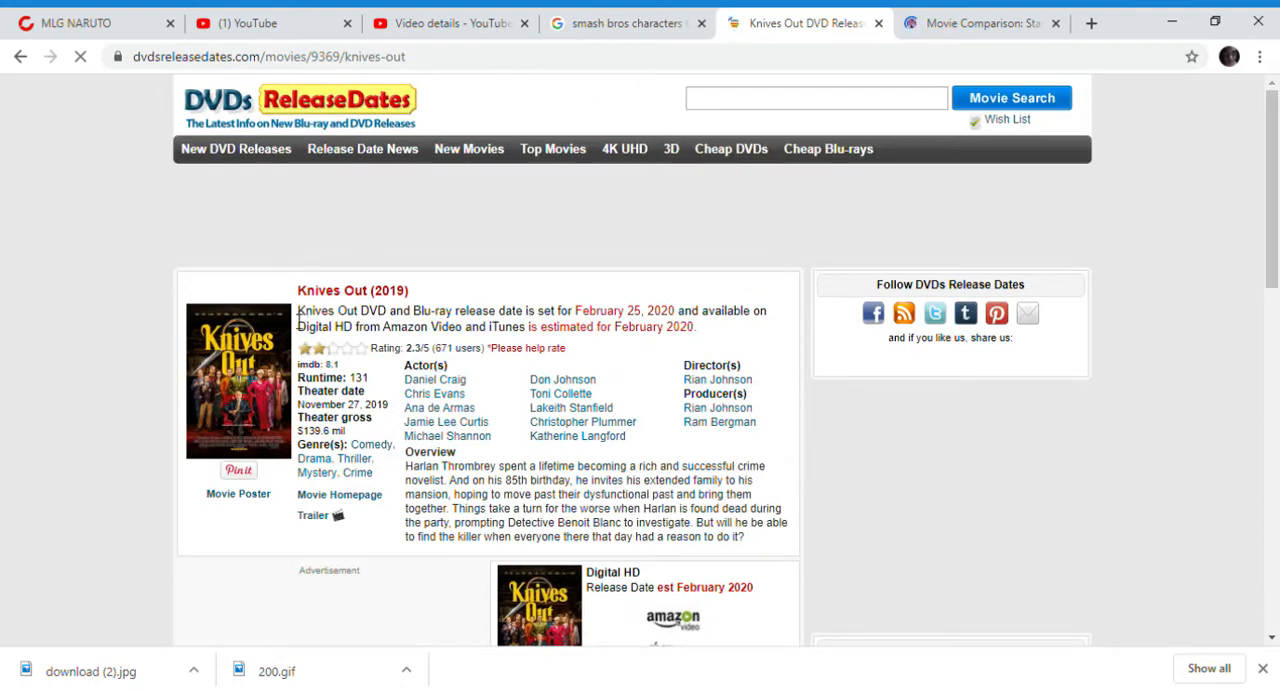
# Step: Highlight the summary stating Knives Out comes to DVD and Blu-ray on February 25, 2020
pyautogui.scroll(-3)
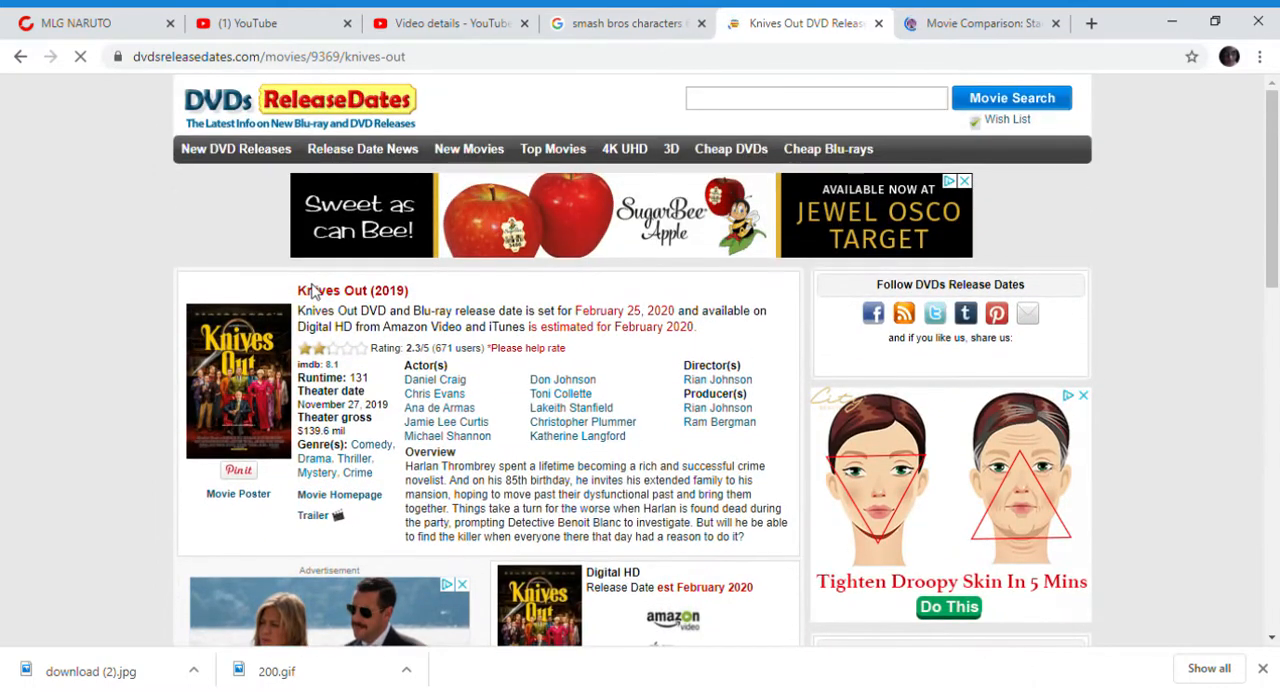
pyautogui.doubleClick(394, 290)
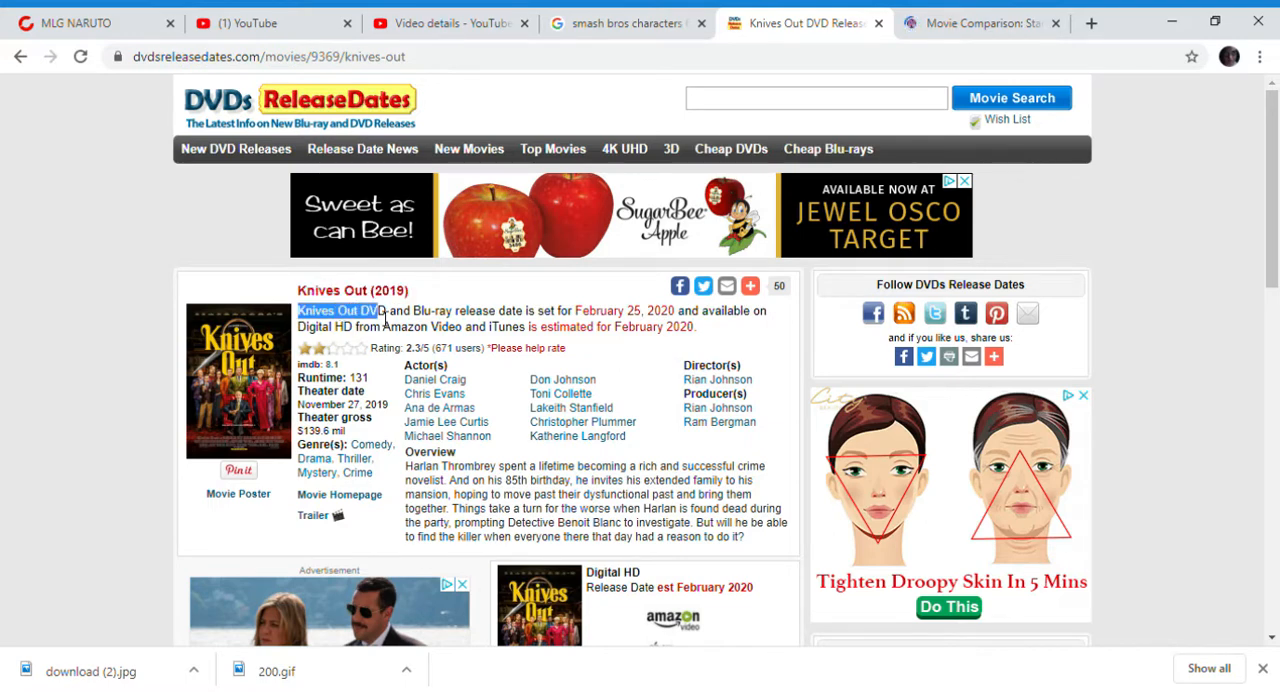
pyautogui.moveTo(296, 310); pyautogui.dragTo(636, 310)
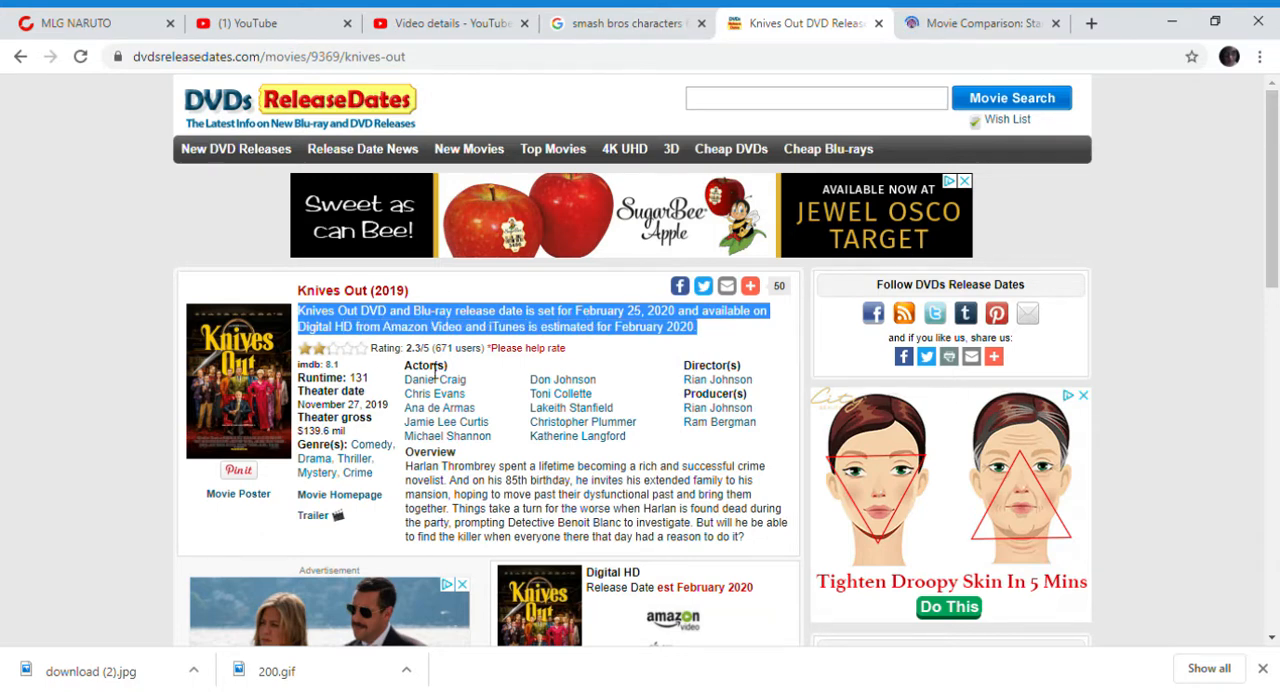
pyautogui.scroll(-3)
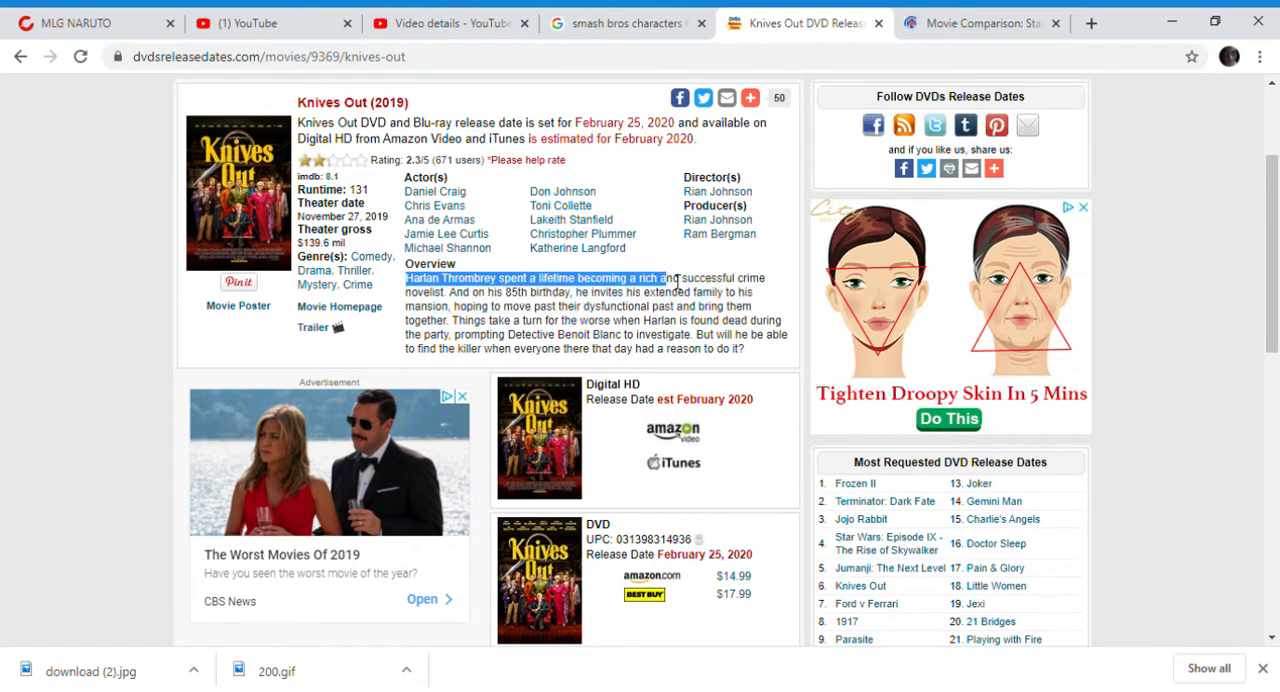
# Step: Highlight the entire Overview plot description paragraph for Knives Out
pyautogui.moveTo(658, 278); pyautogui.dragTo(742, 348)
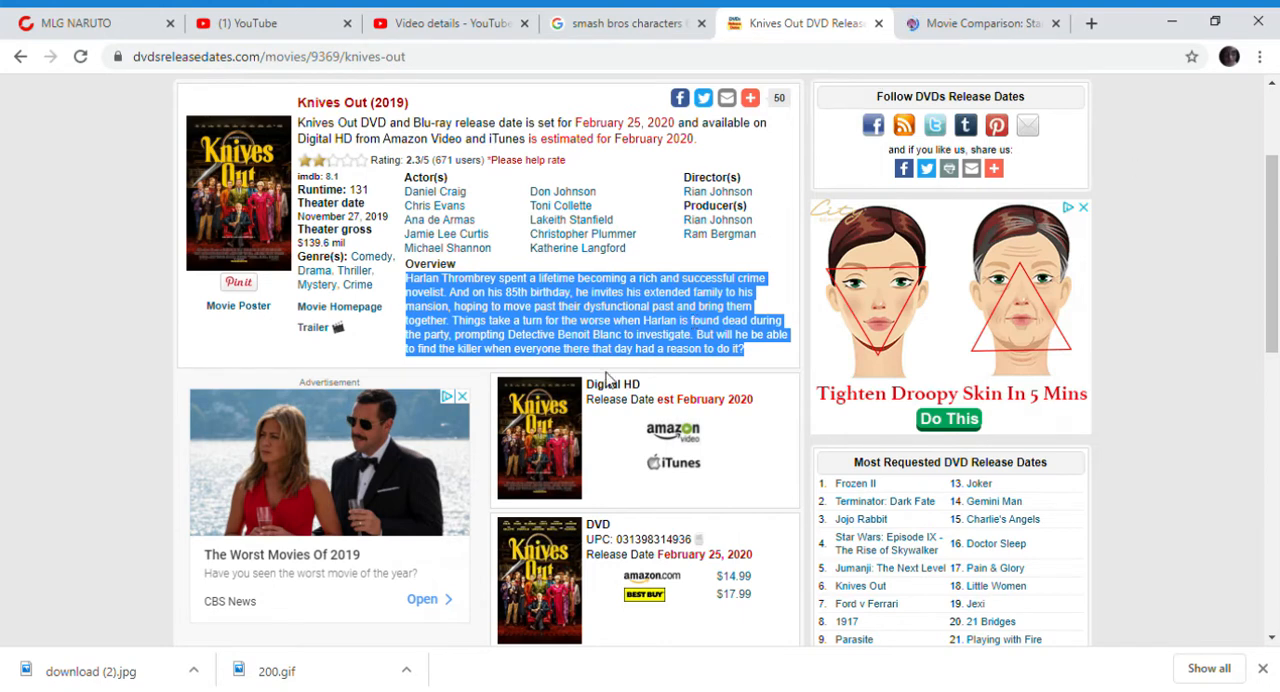
pyautogui.scroll(-3)
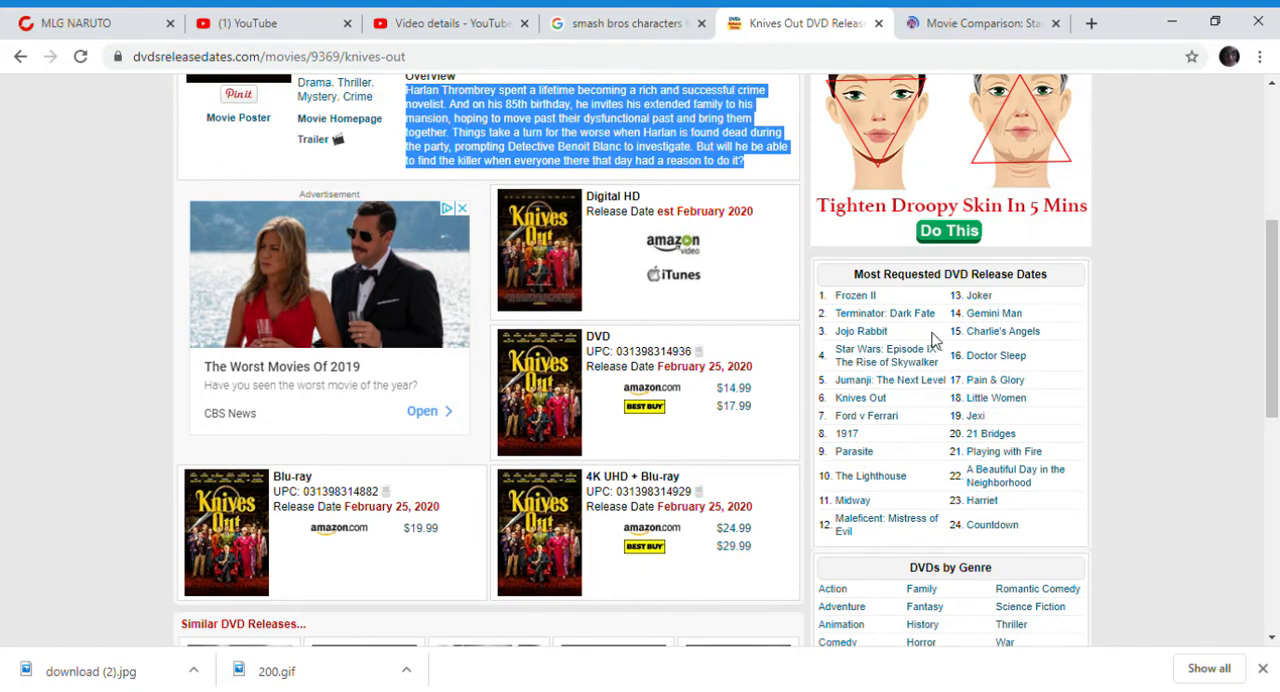
pyautogui.moveTo(888, 354)
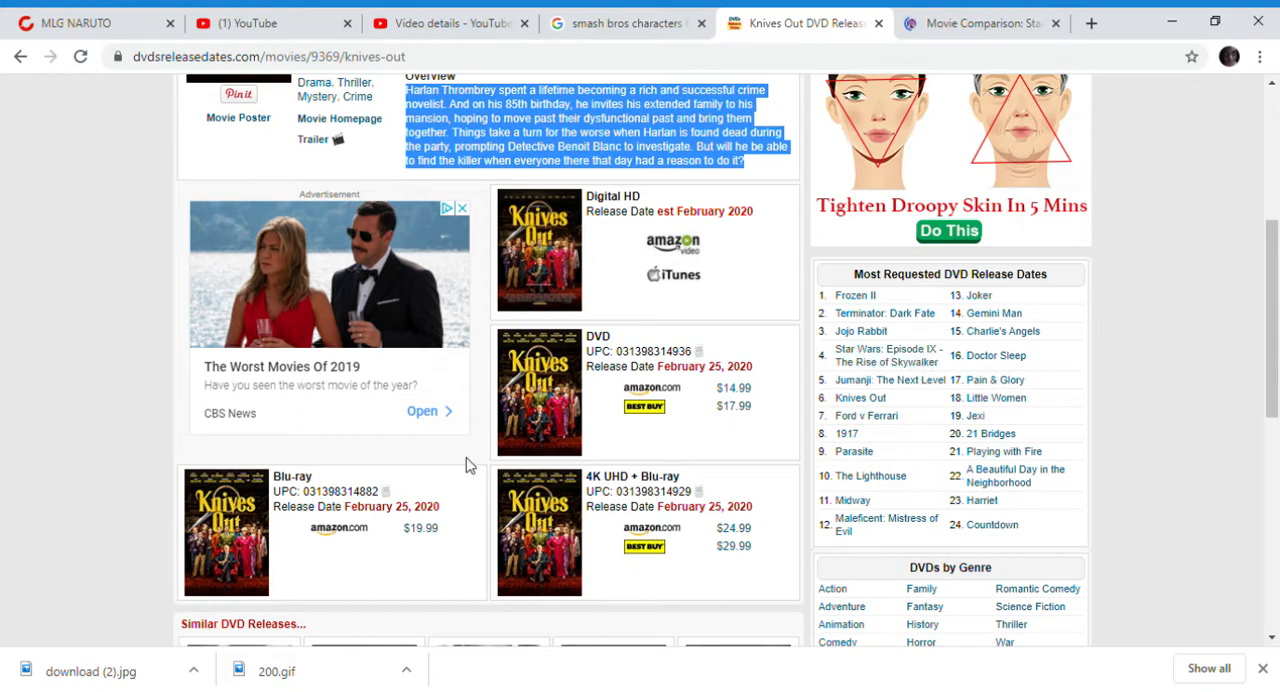
pyautogui.scroll(3)
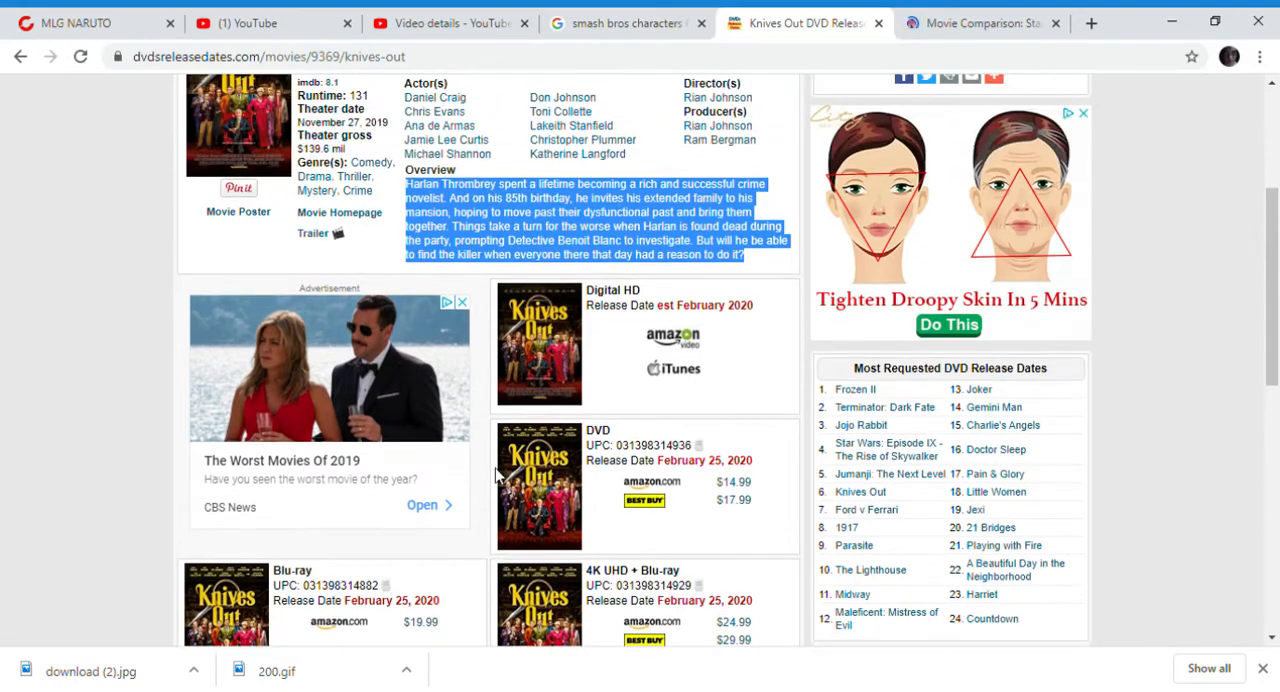
pyautogui.scroll(-3)
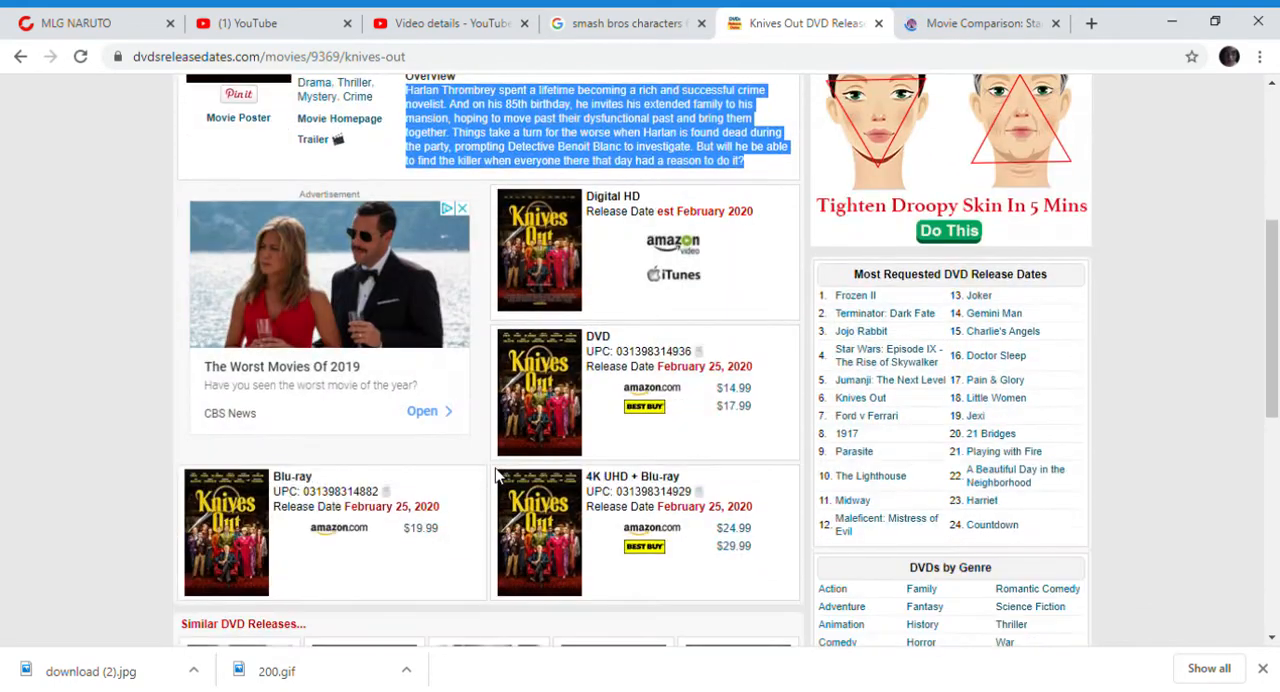
pyautogui.scroll(3)
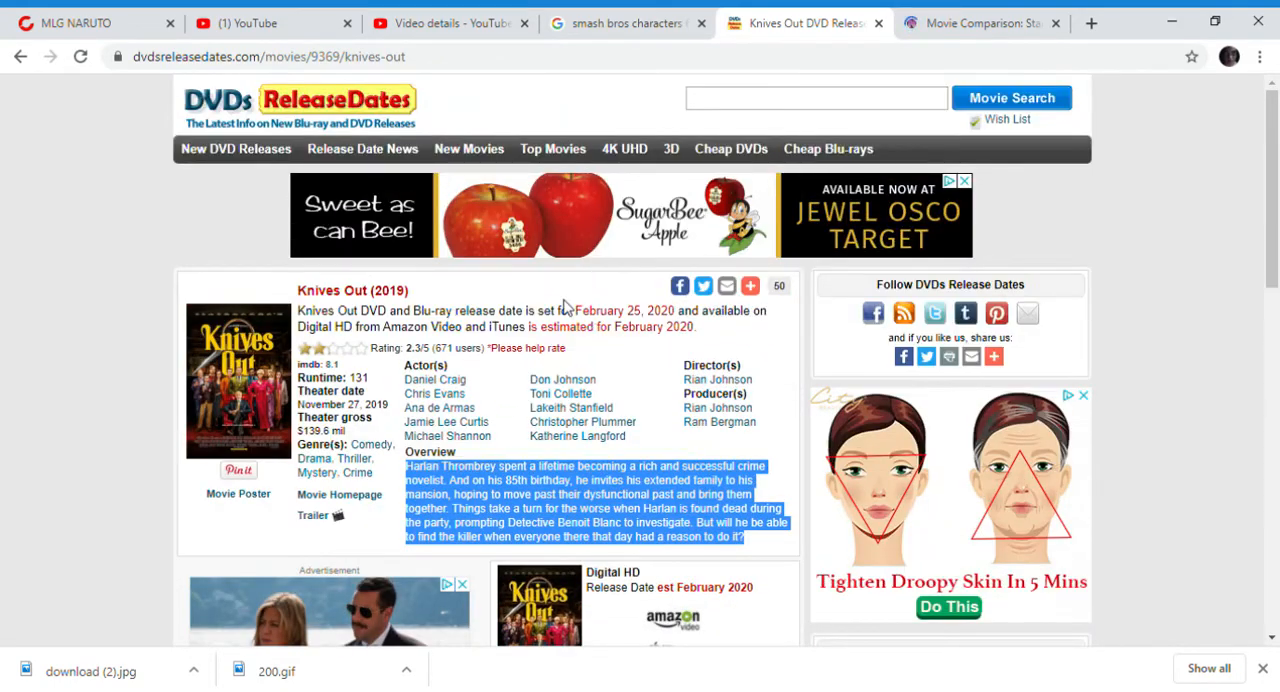